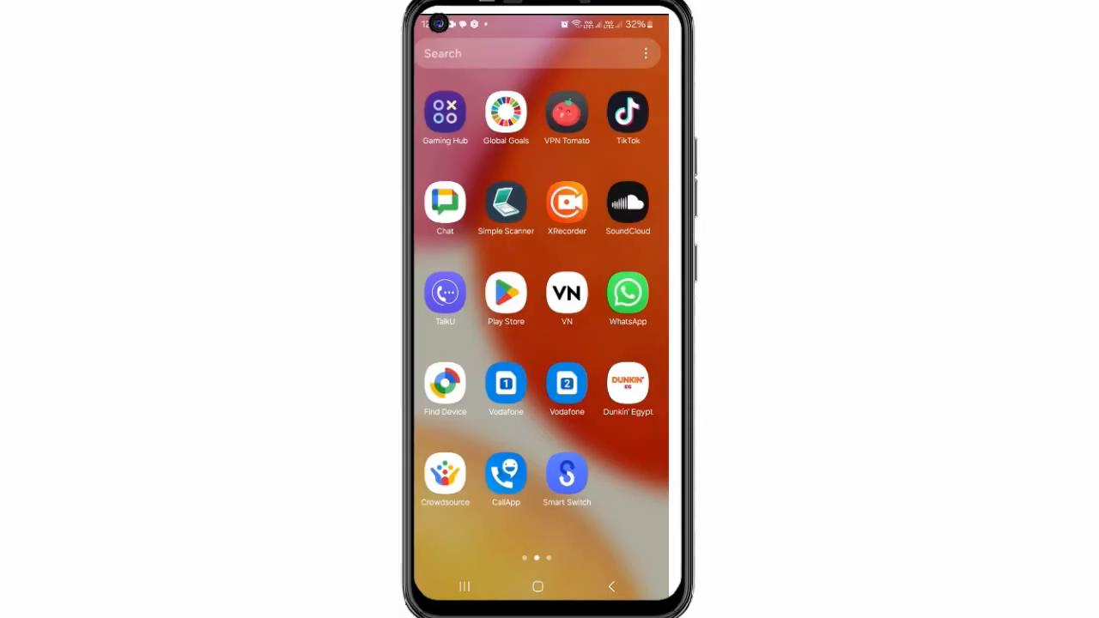
- Launch the Google Play Store from the app drawer
left_click(505, 294)
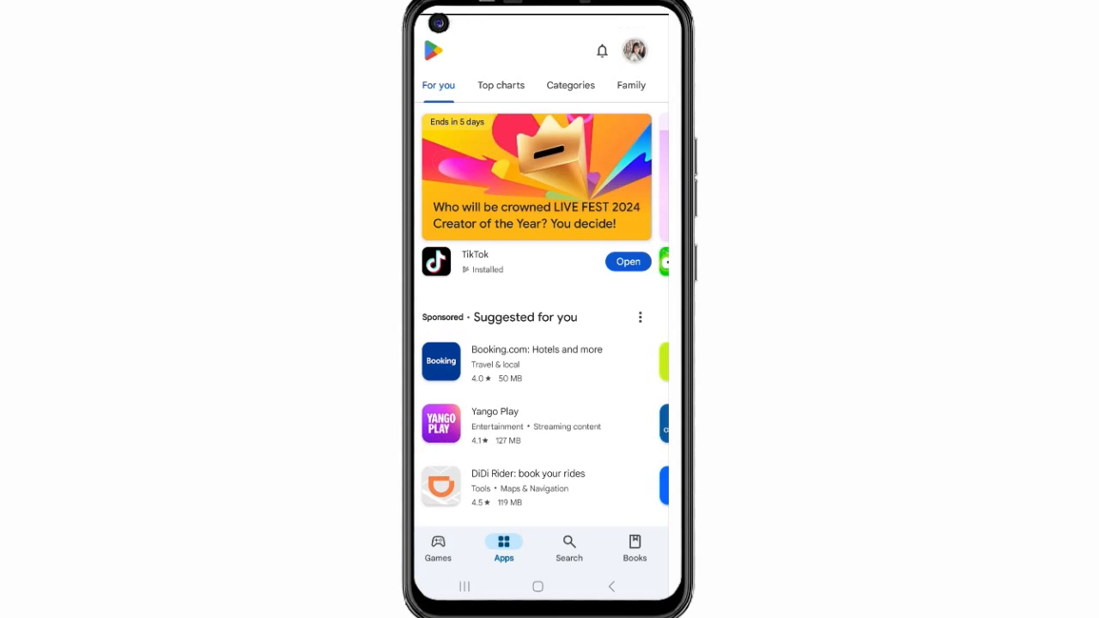
- Reach the installed-apps list via the profile's Manage apps and device page
left_click(635, 49)
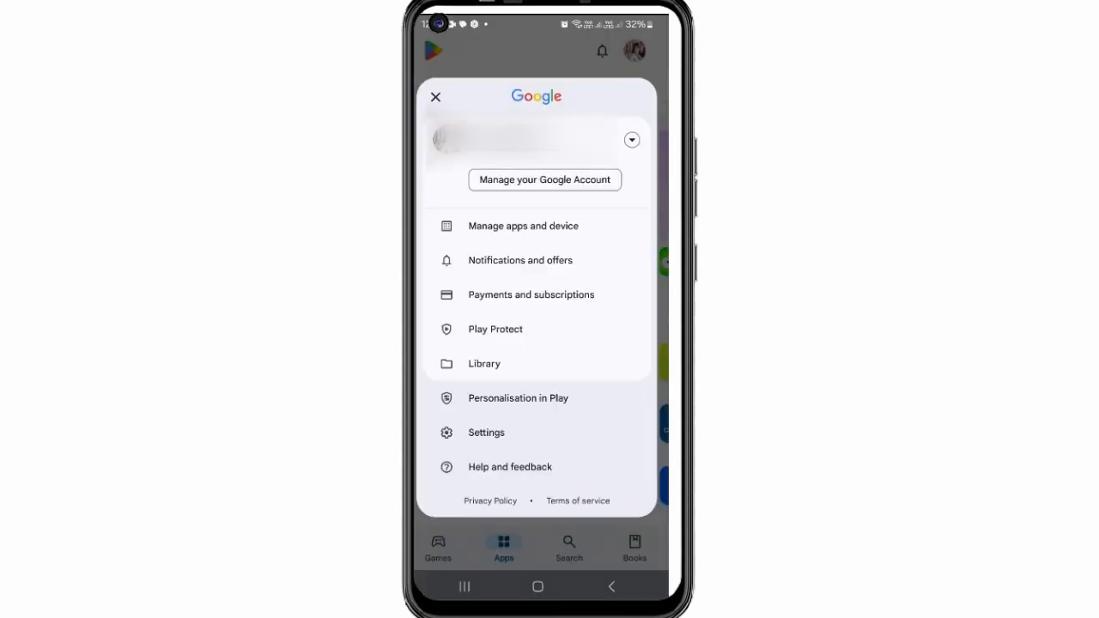
left_click(523, 226)
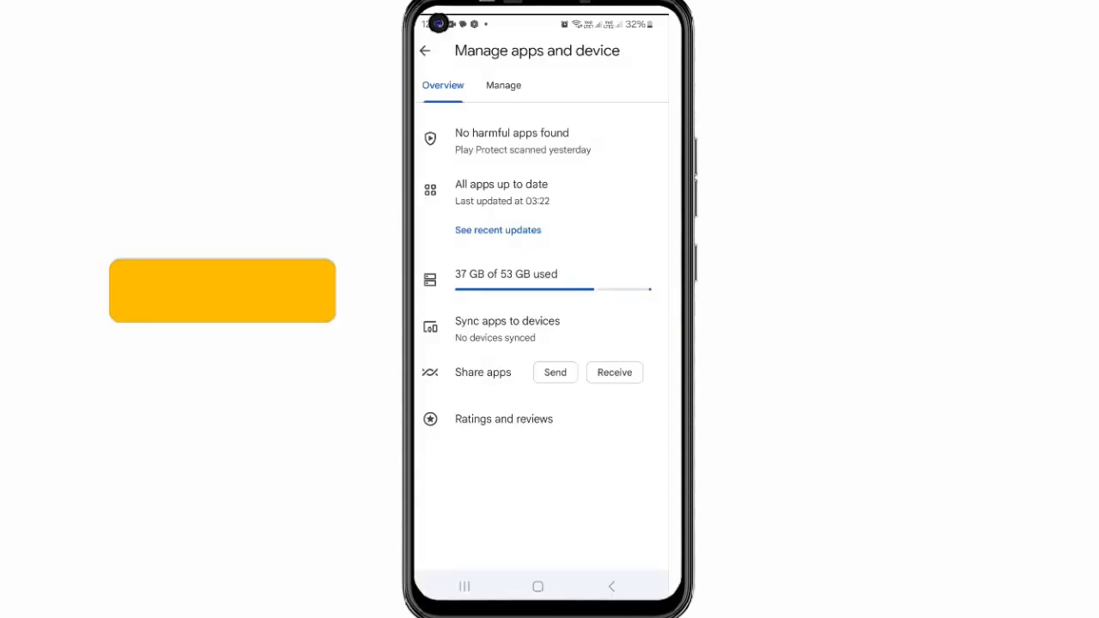
left_click(503, 86)
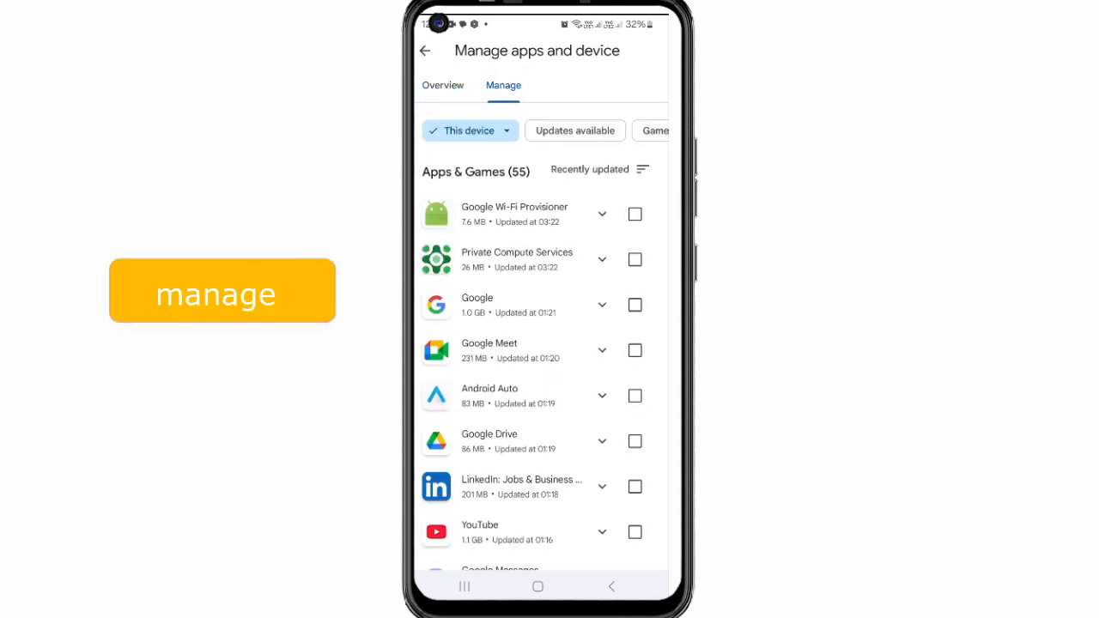
- Select apps including Android Auto and Google Drive and confirm their uninstall
left_click(635, 260)
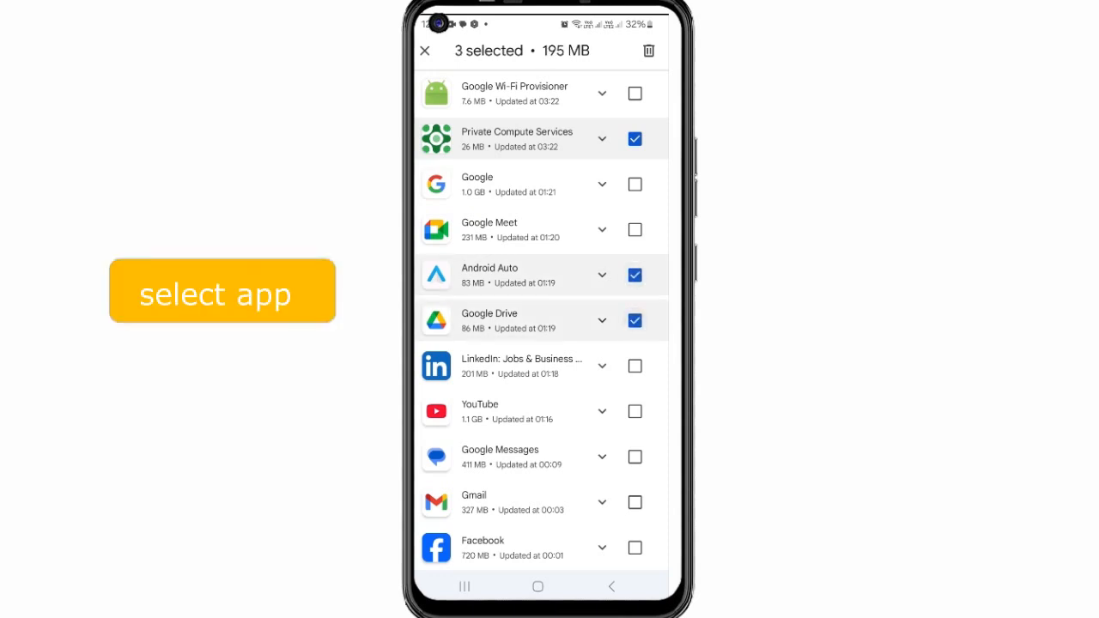
left_click(649, 52)
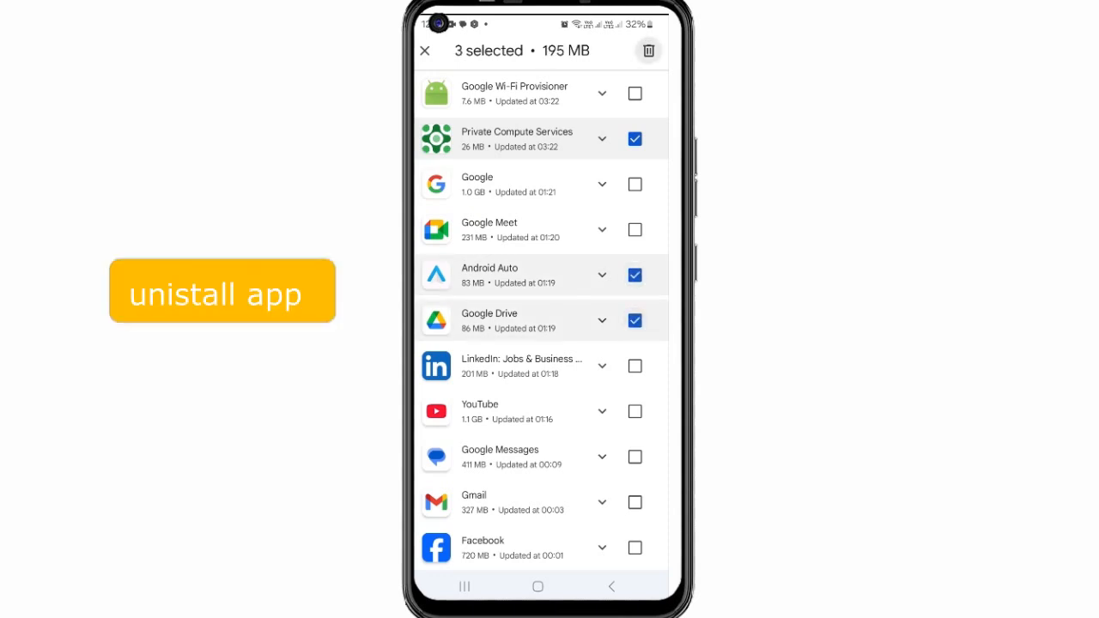
left_click(649, 50)
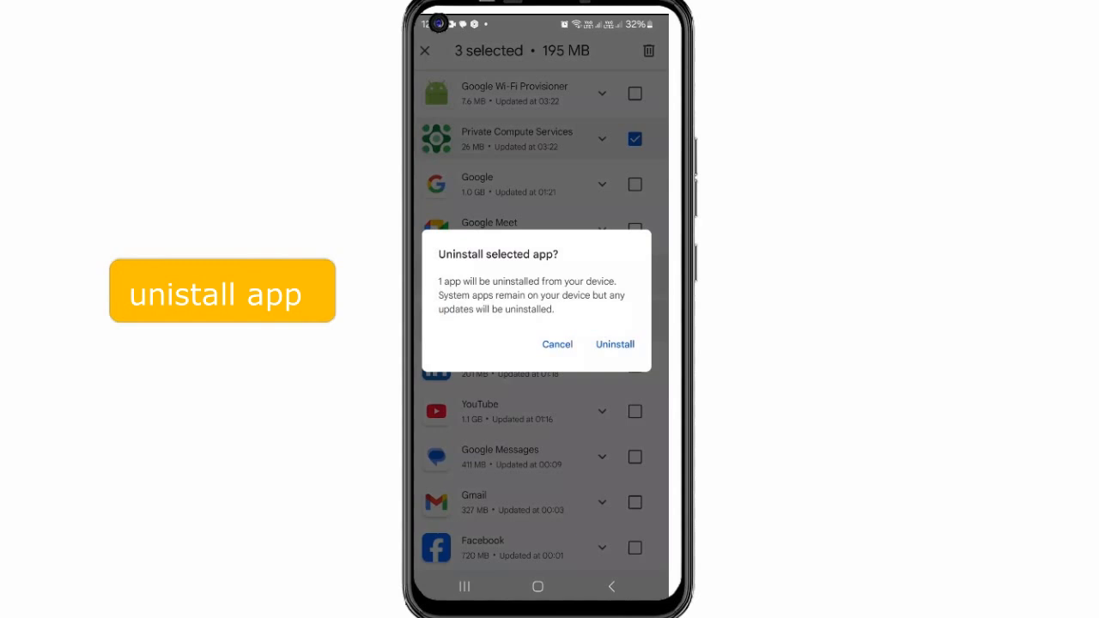
left_click(615, 344)
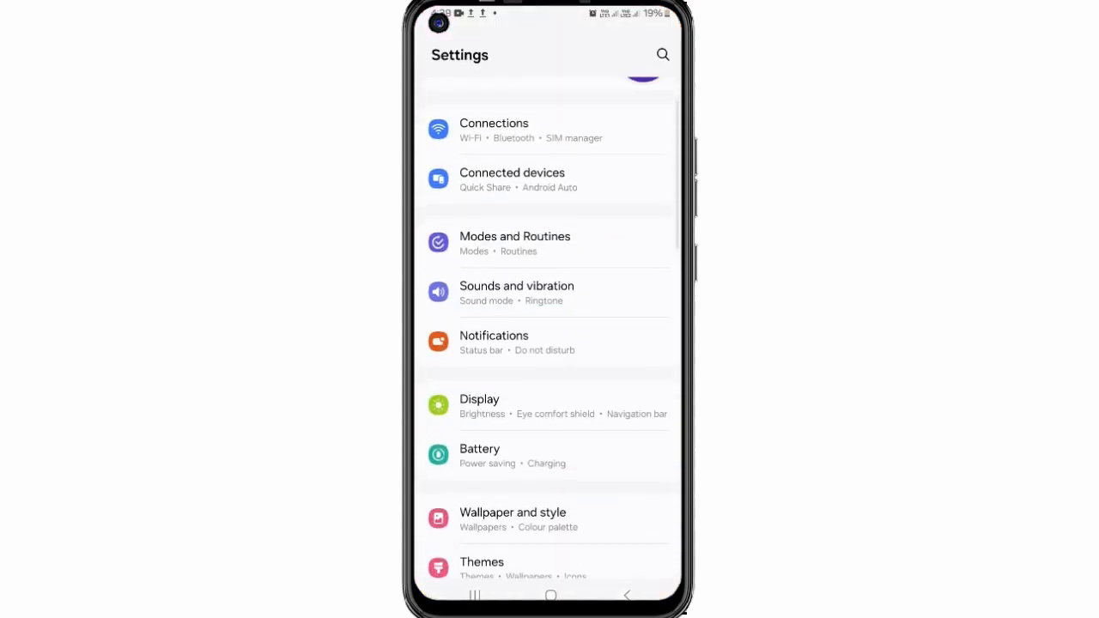
- Clear the Settings app's cached data from its Storage page
scroll("down", 3)
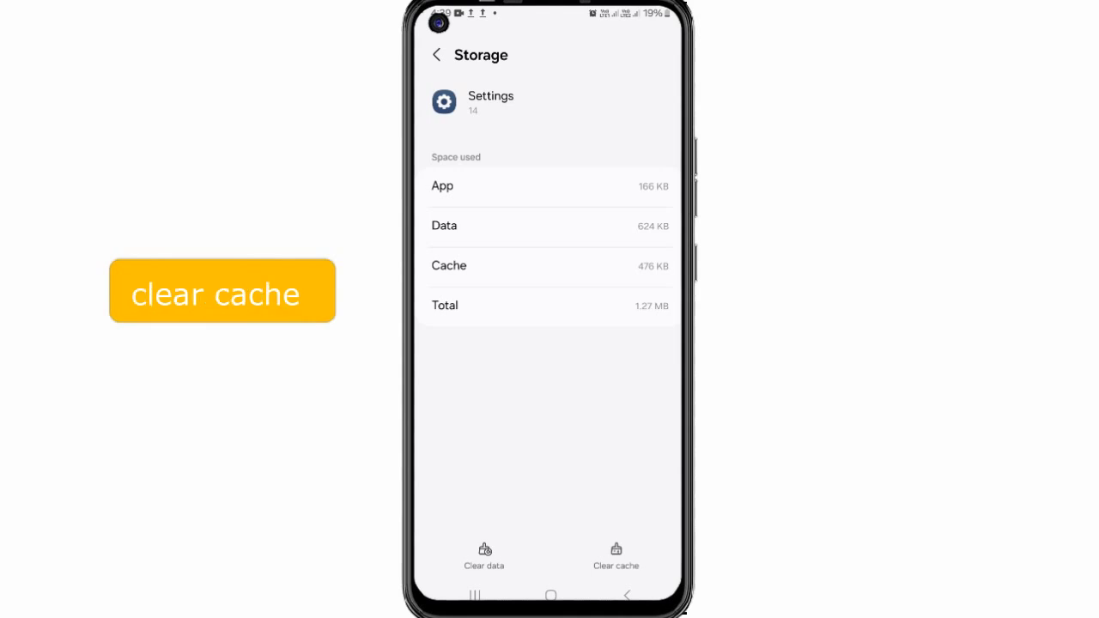
left_click(615, 556)
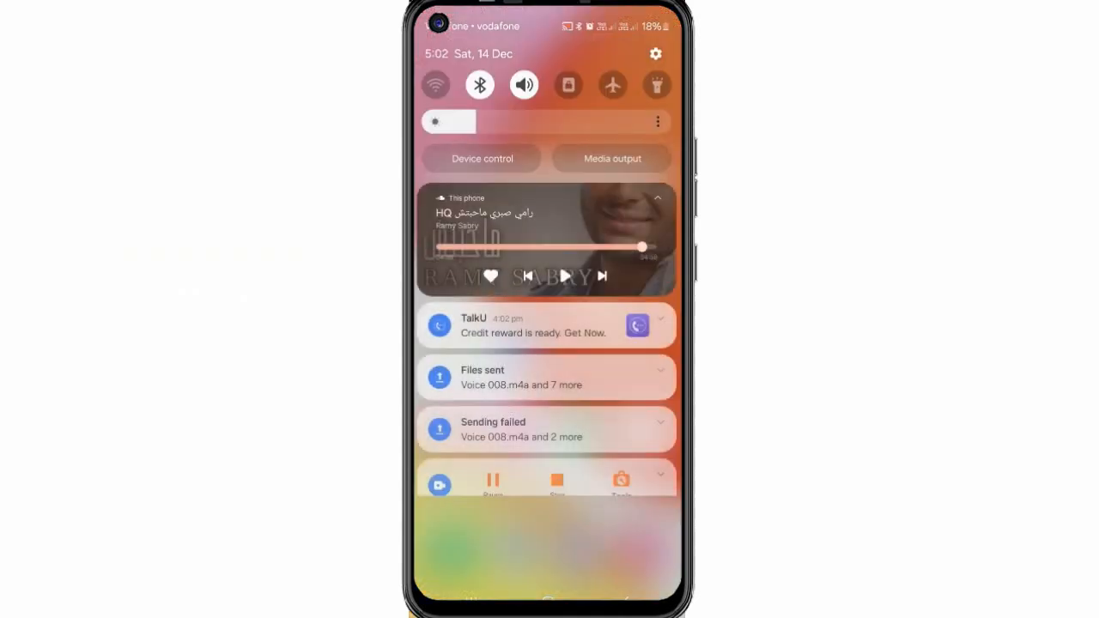
- Force-stop the Play Store-downloaded app from its App info page
left_click(656, 53)
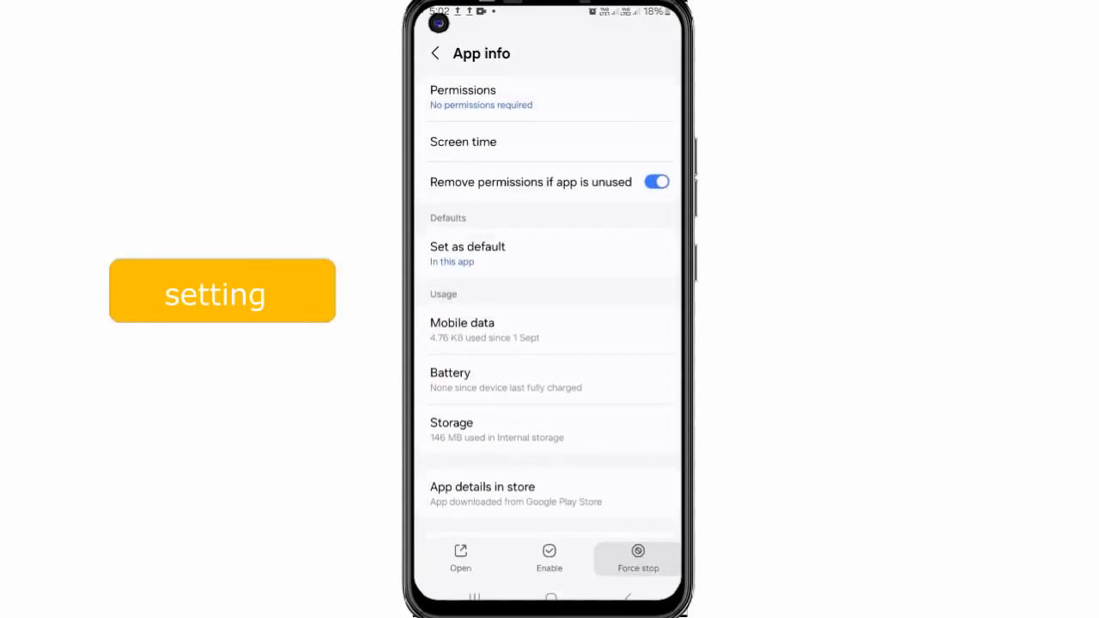
left_click(639, 558)
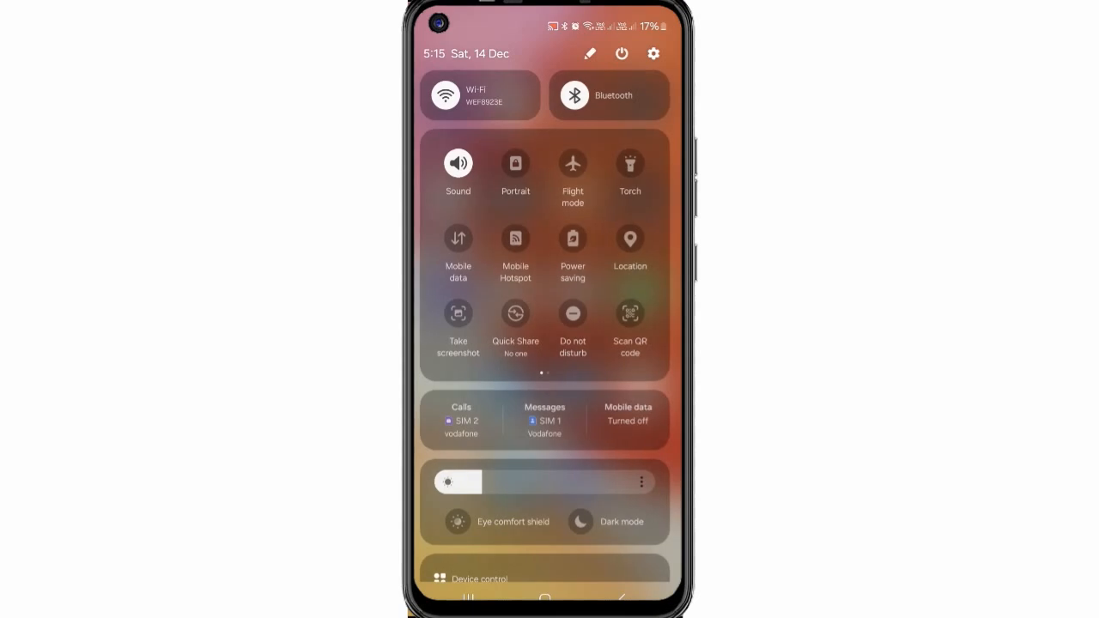
- Switch on the Power saving tile in Quick Settings
left_click(572, 239)
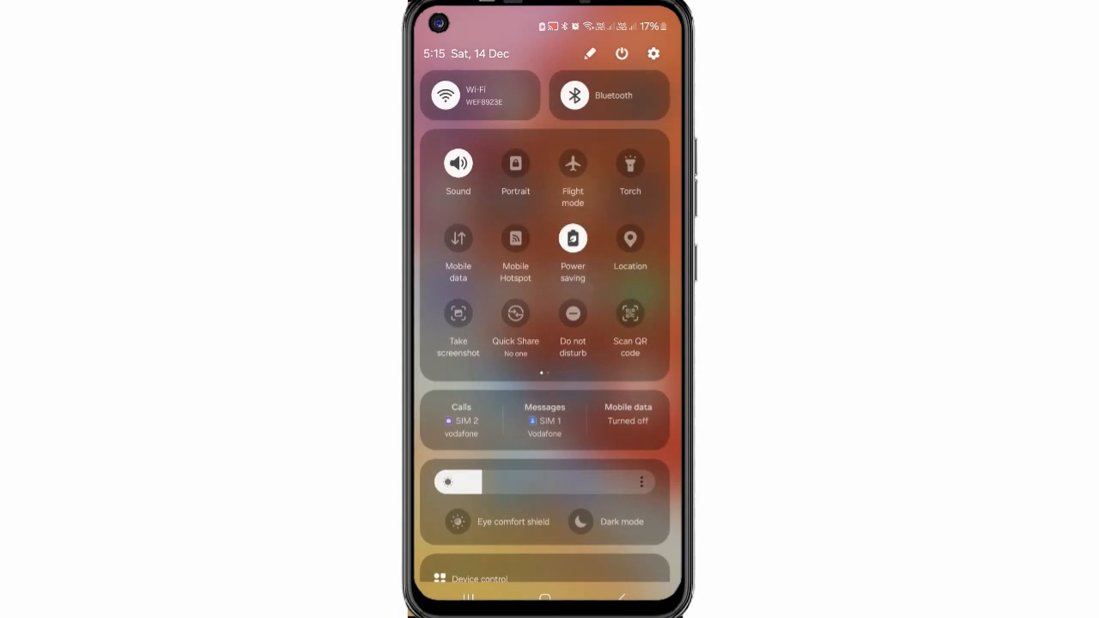